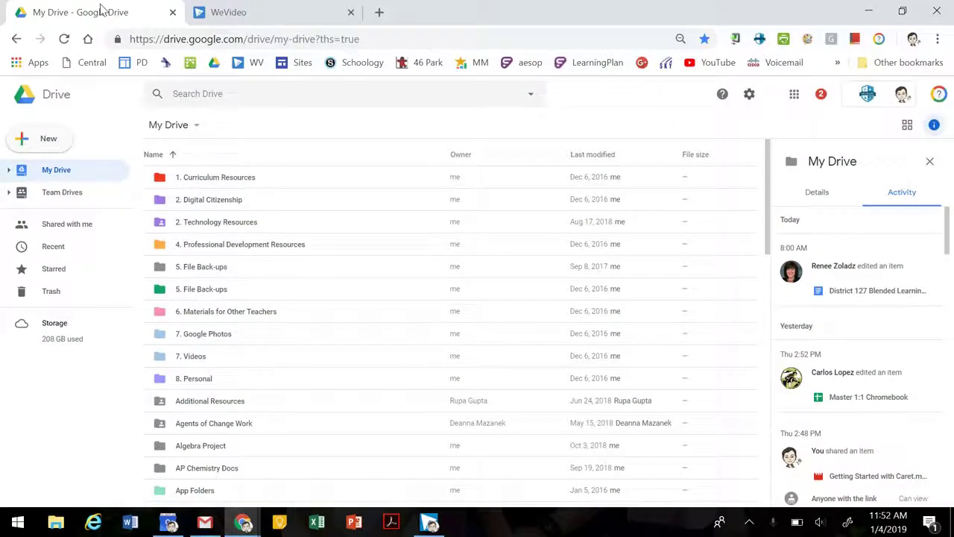
mouse_move(74, 137)
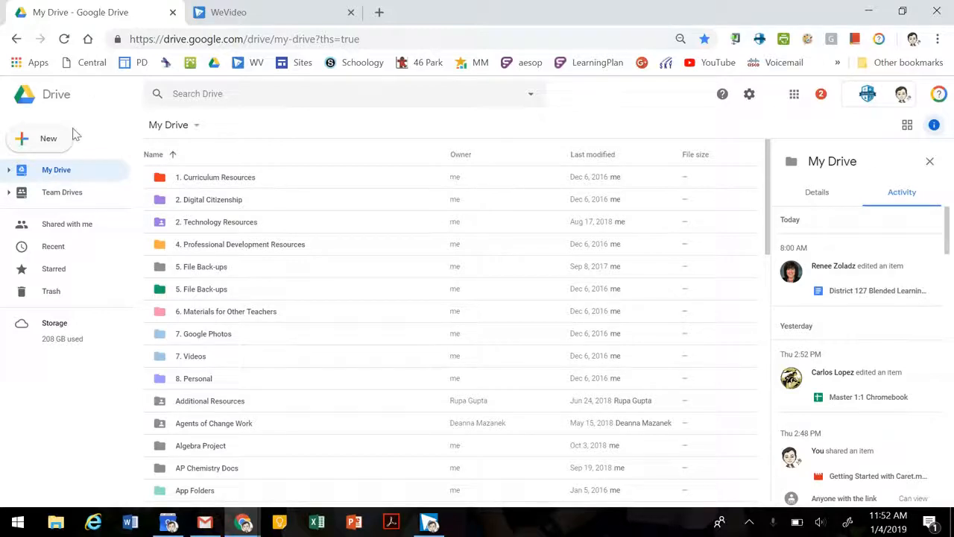
Create a new blank Google Drawing from Drive and name it 'Vision Board - Piggott'
left_click(37, 137)
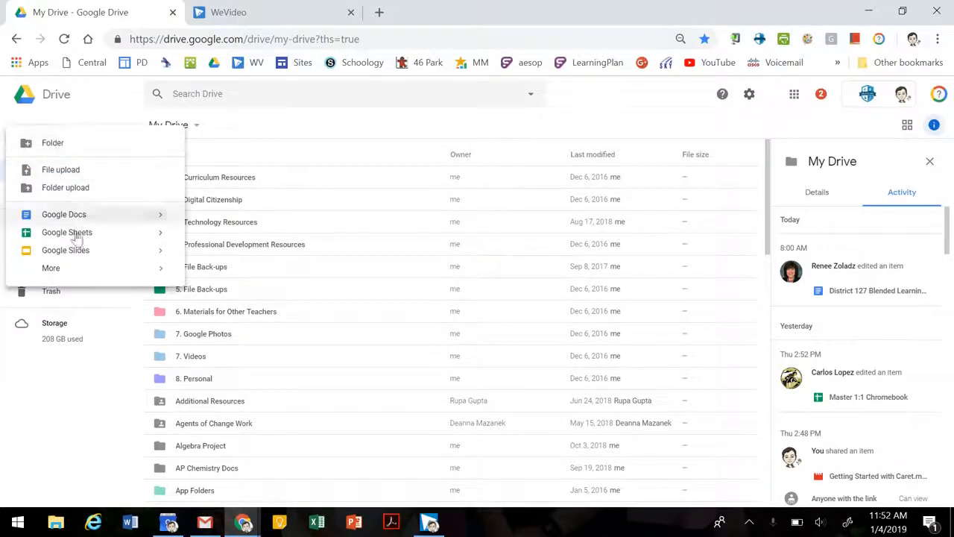
left_click(51, 269)
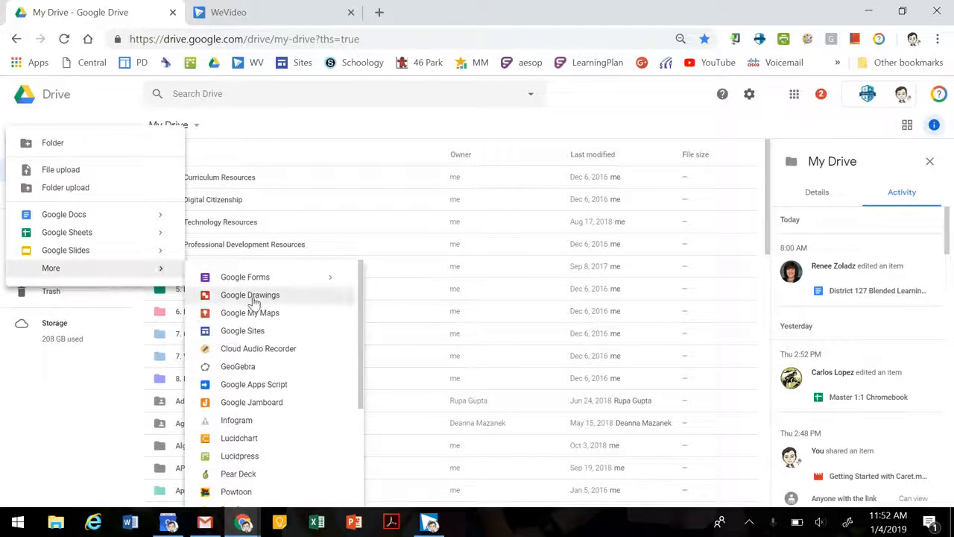
left_click(249, 296)
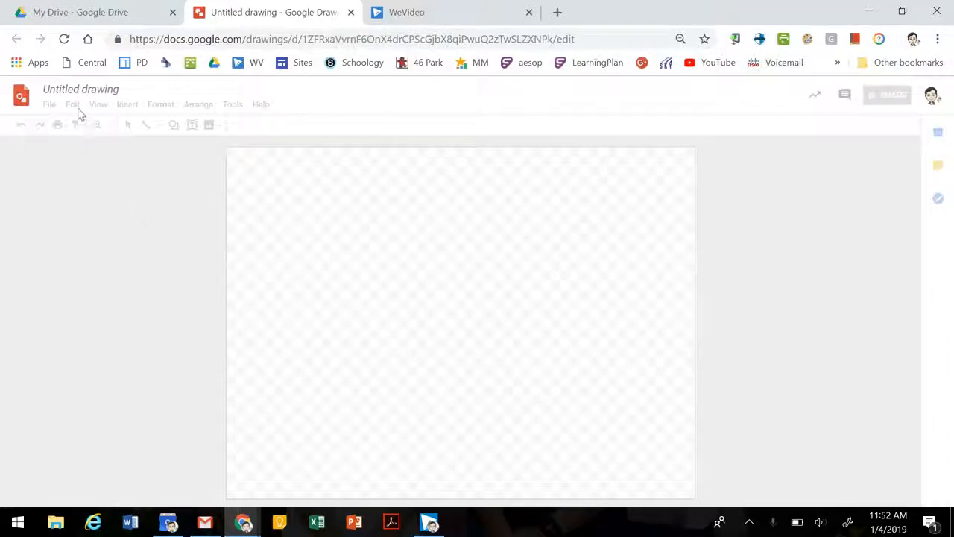
left_click(80, 90)
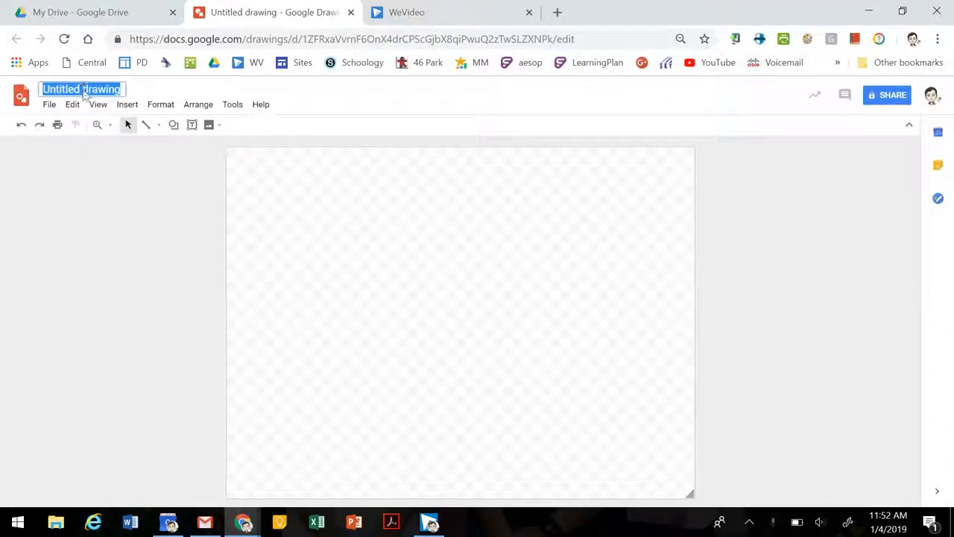
type("Vision Board - Piggott")
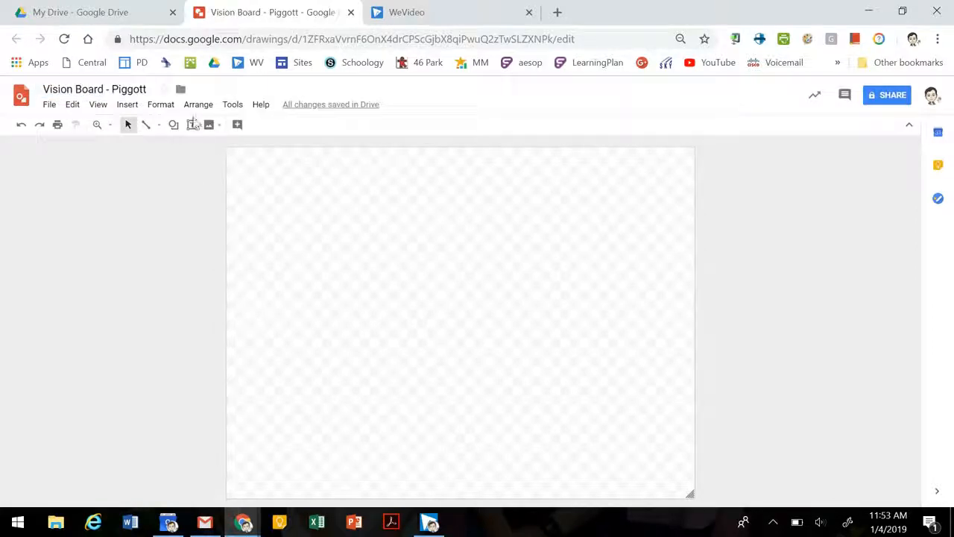
Draw a text box near the top centre and enter the title 'Vision Board - Piggott'
left_click_drag(411, 150, 464, 178)
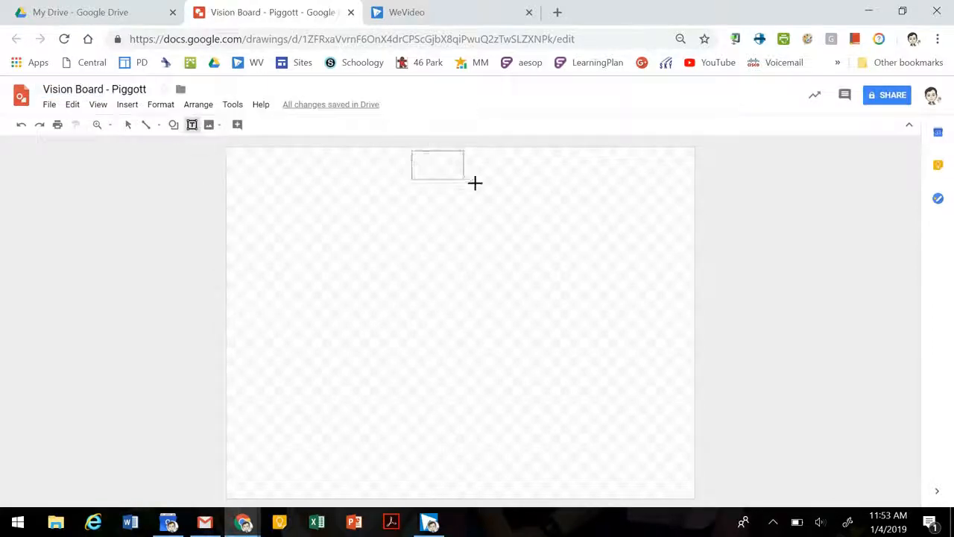
left_click_drag(411, 152, 510, 190)
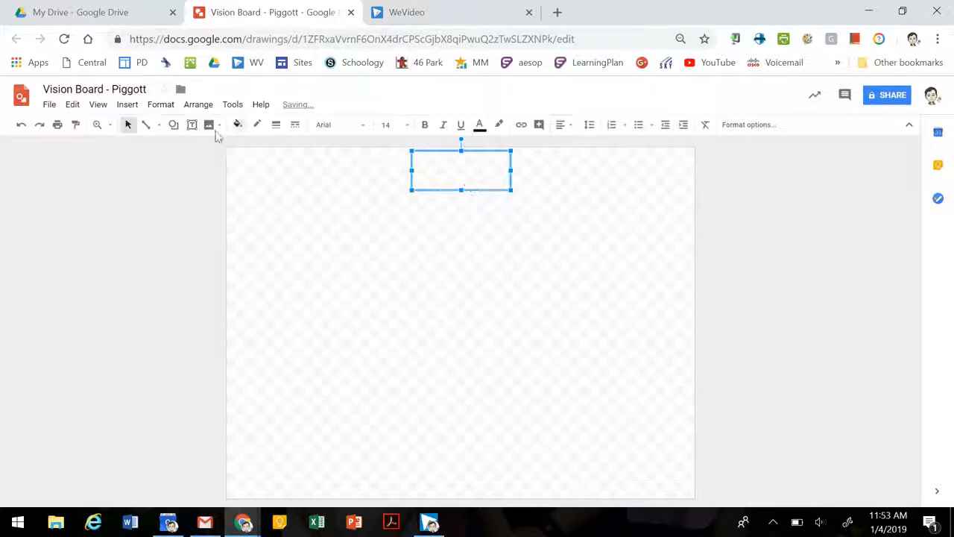
mouse_move(190, 126)
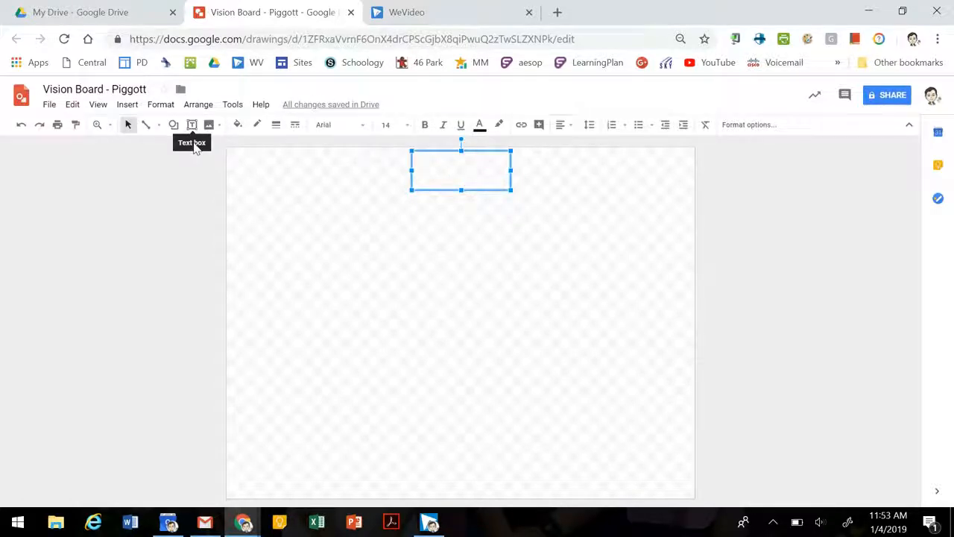
left_click(466, 173)
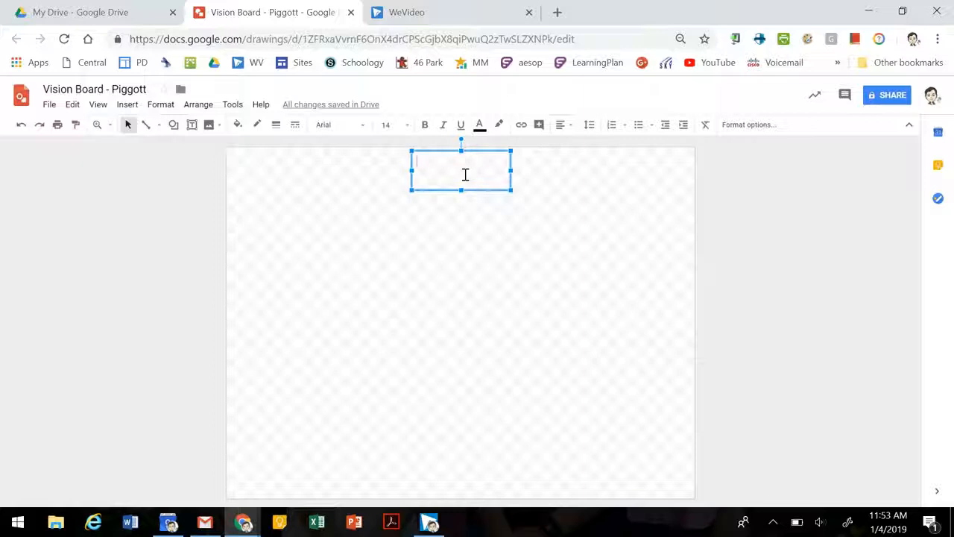
type("Vision Bl")
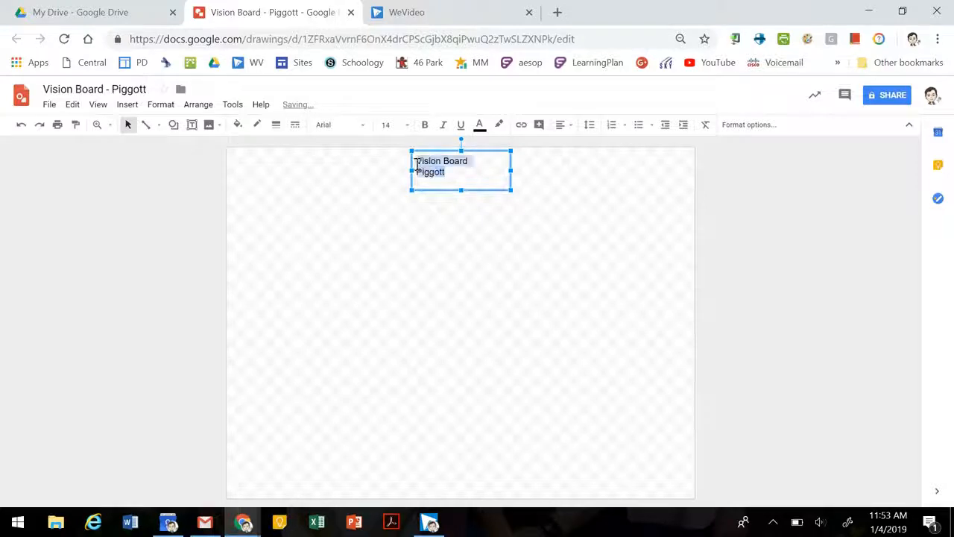
Make the title bold and centred, and position it on the page's centre guide
left_click(558, 125)
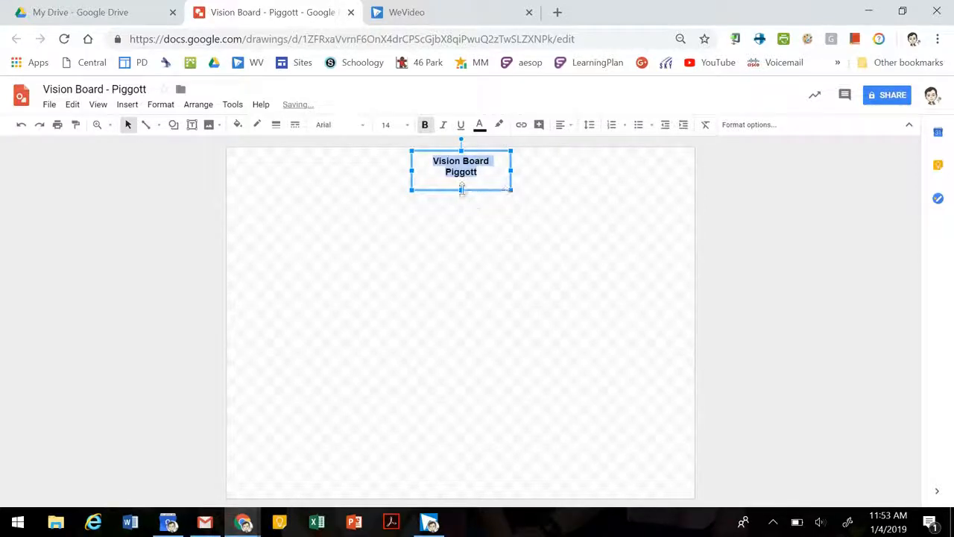
left_click(597, 214)
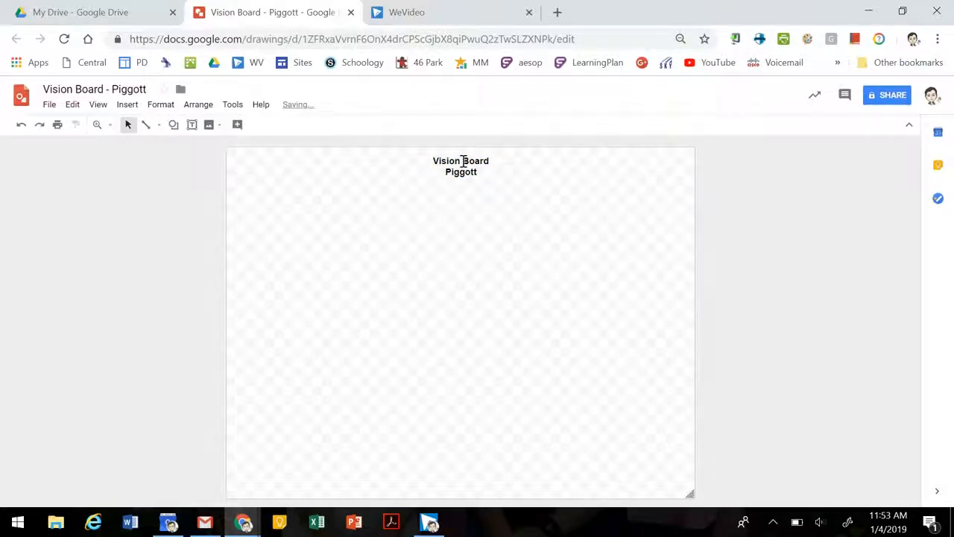
left_click(461, 165)
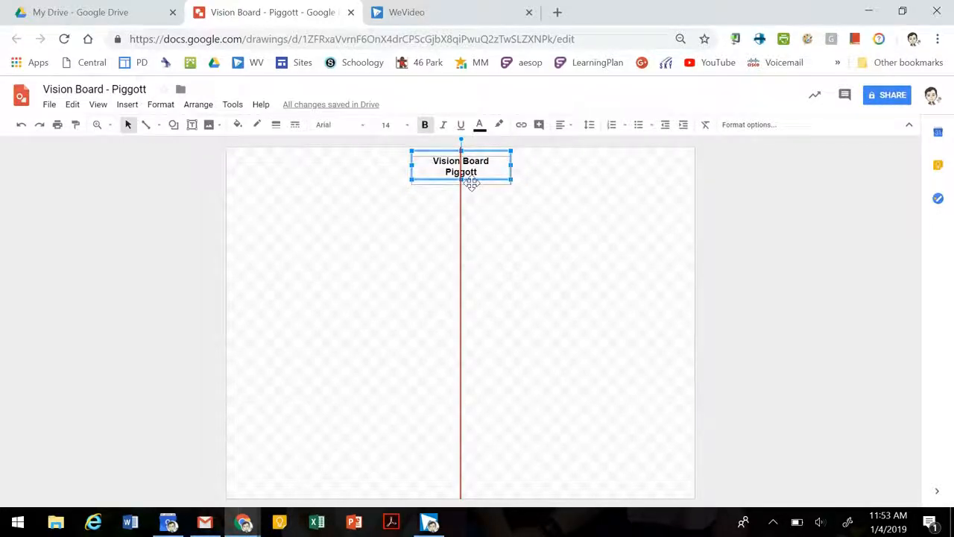
left_click(778, 256)
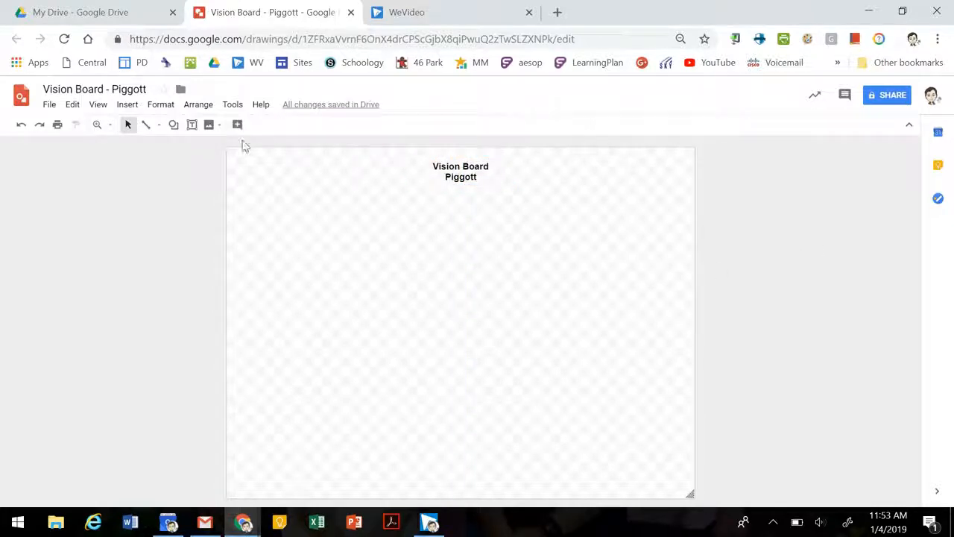
mouse_move(179, 182)
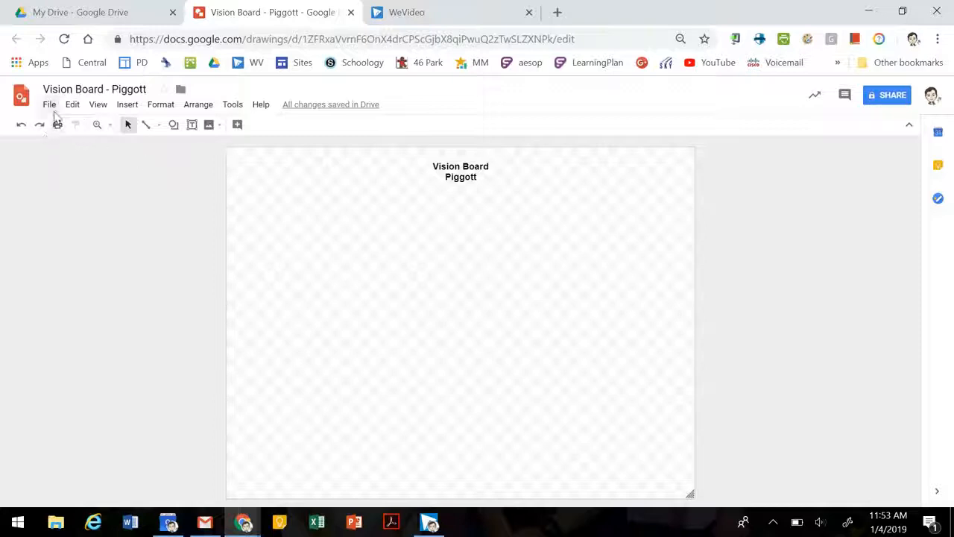
Draw a rectangle in the upper left area and label it 'Career'
left_click(173, 125)
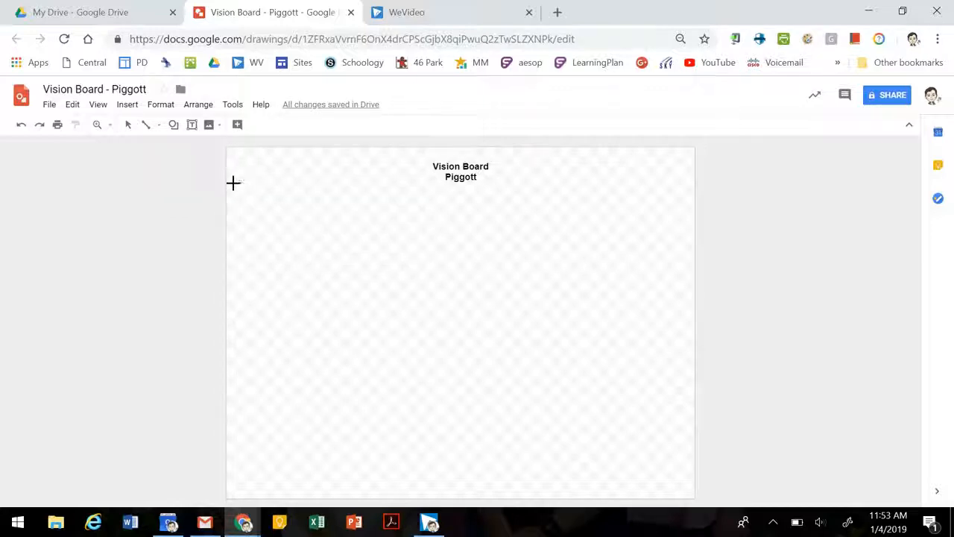
left_click_drag(232, 184, 409, 314)
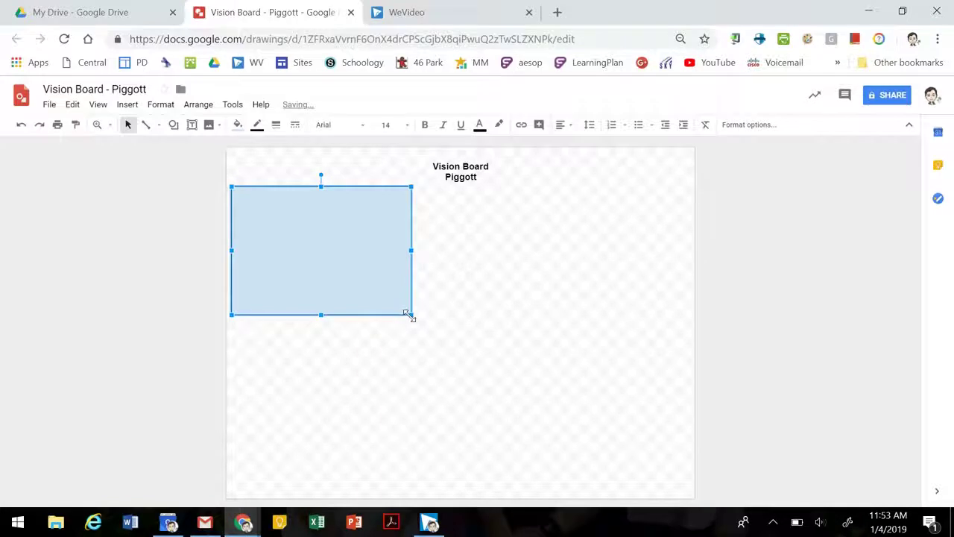
double_click(322, 250)
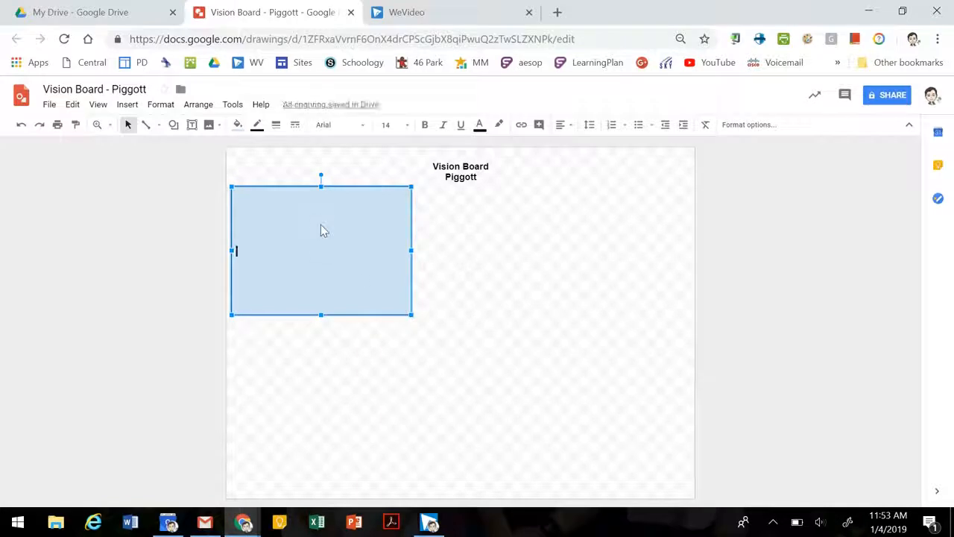
mouse_move(263, 260)
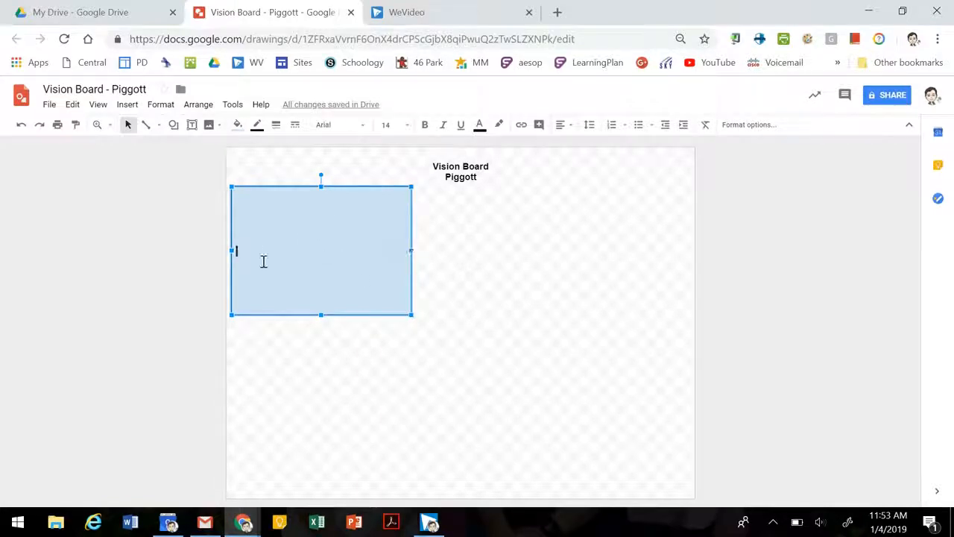
mouse_move(589, 126)
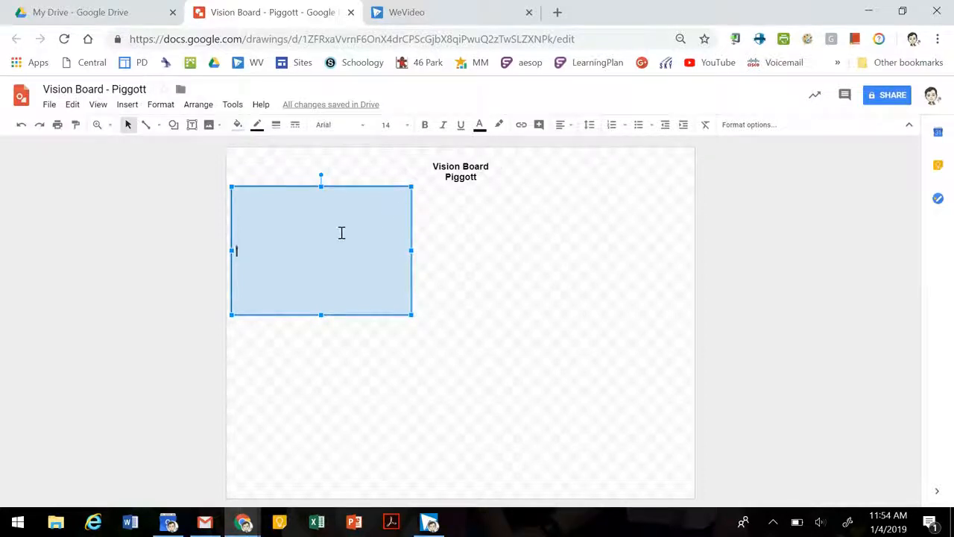
type("Care")
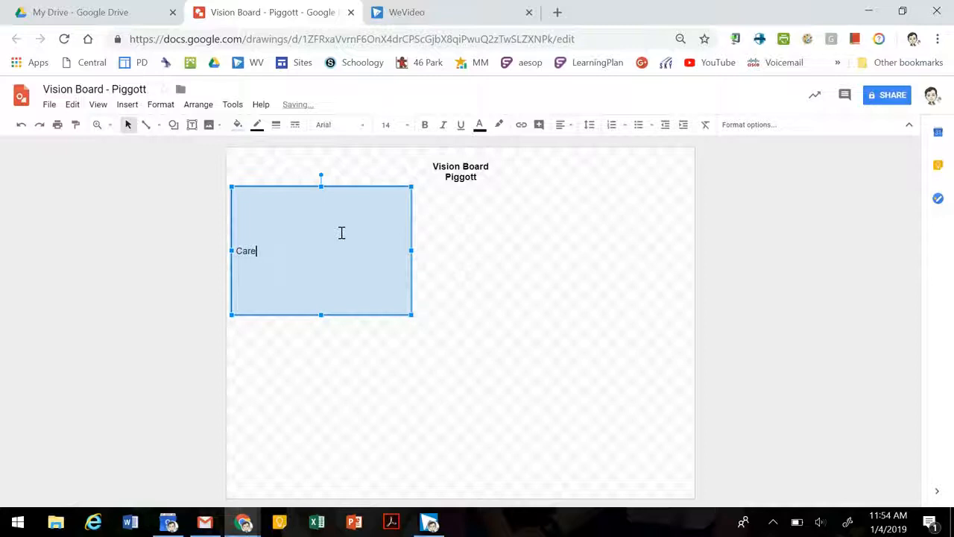
type("er")
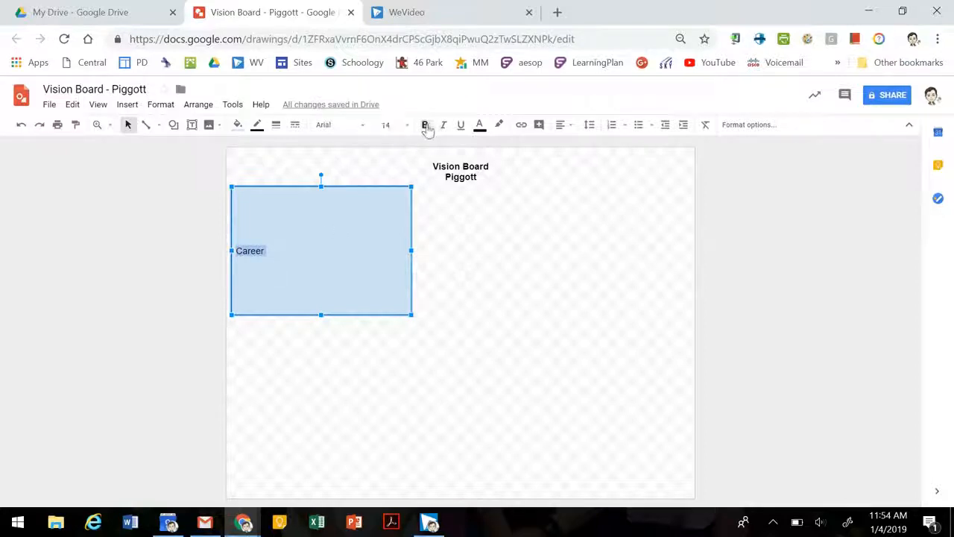
Make the Career label bold and align it to the top of the box
left_click(426, 125)
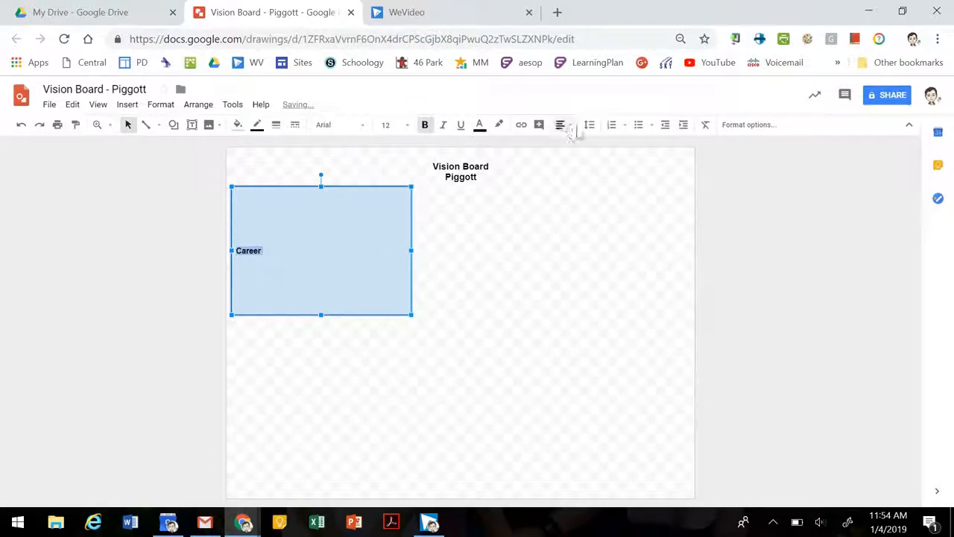
mouse_move(611, 125)
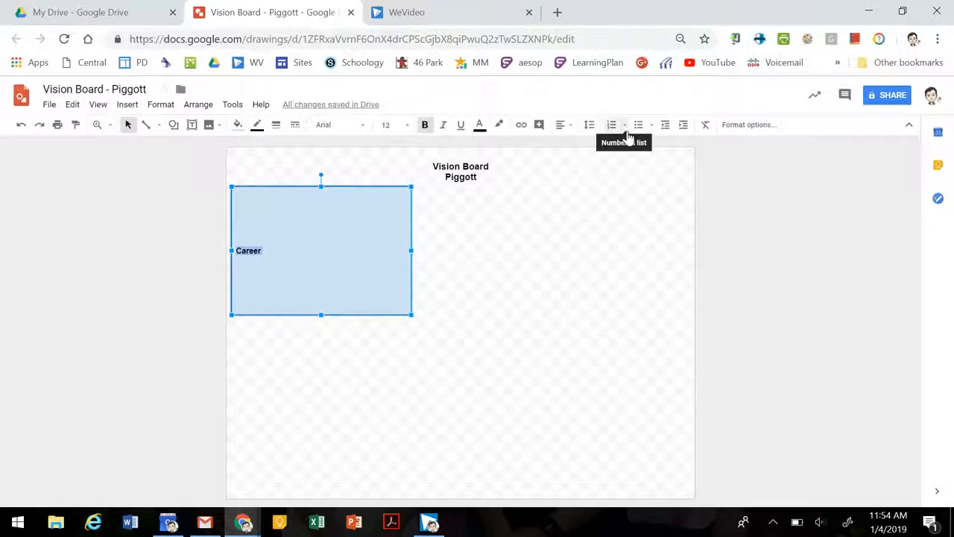
mouse_move(590, 126)
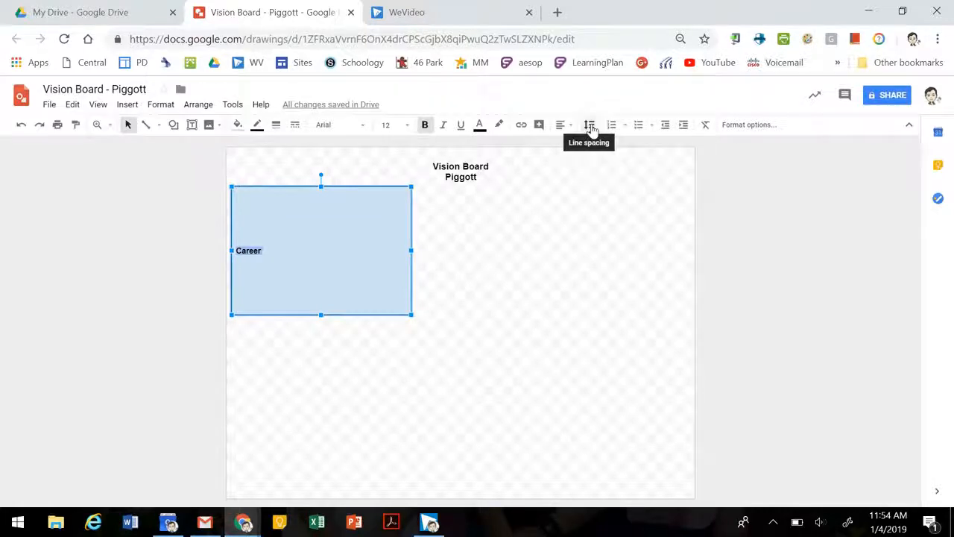
left_click(562, 126)
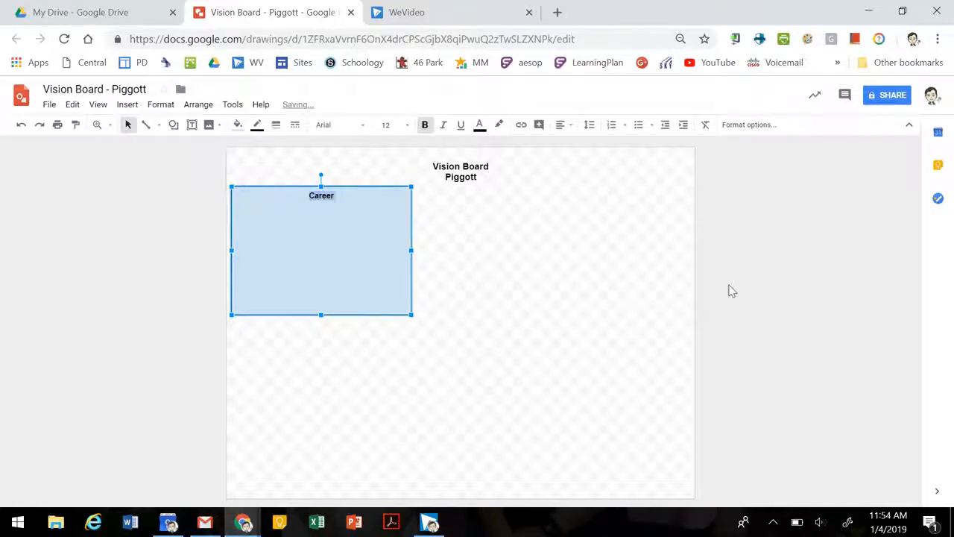
left_click(257, 154)
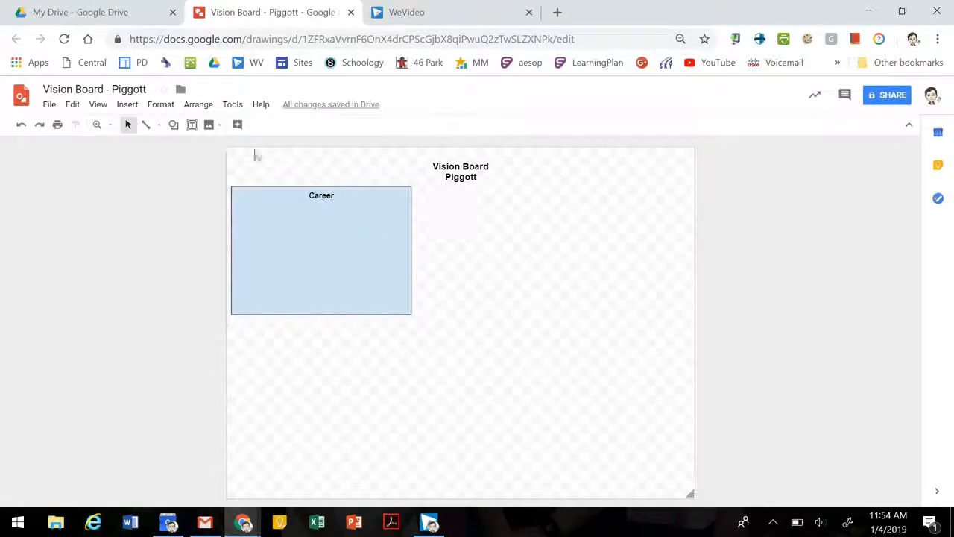
Draw a second rectangle right of Career and fill it light purple
left_click(173, 126)
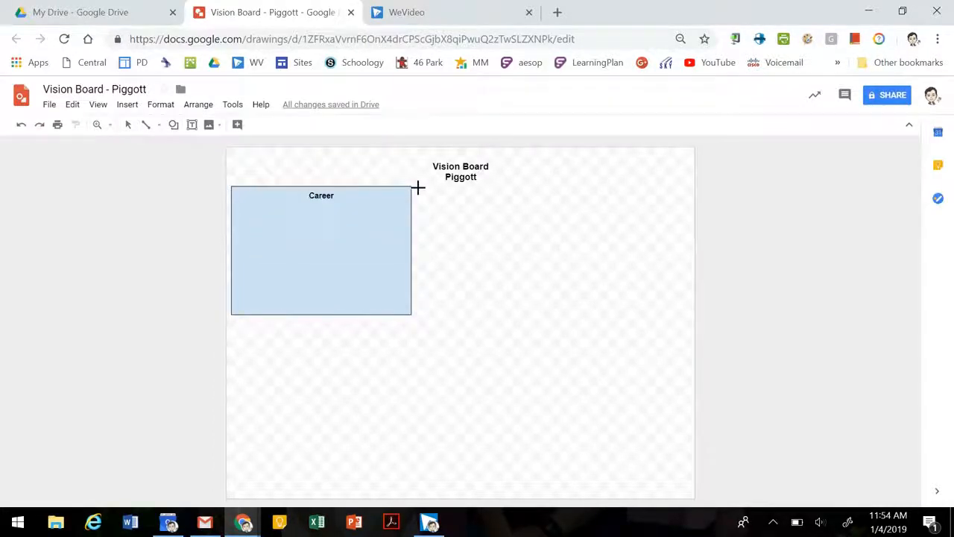
left_click_drag(419, 188, 539, 312)
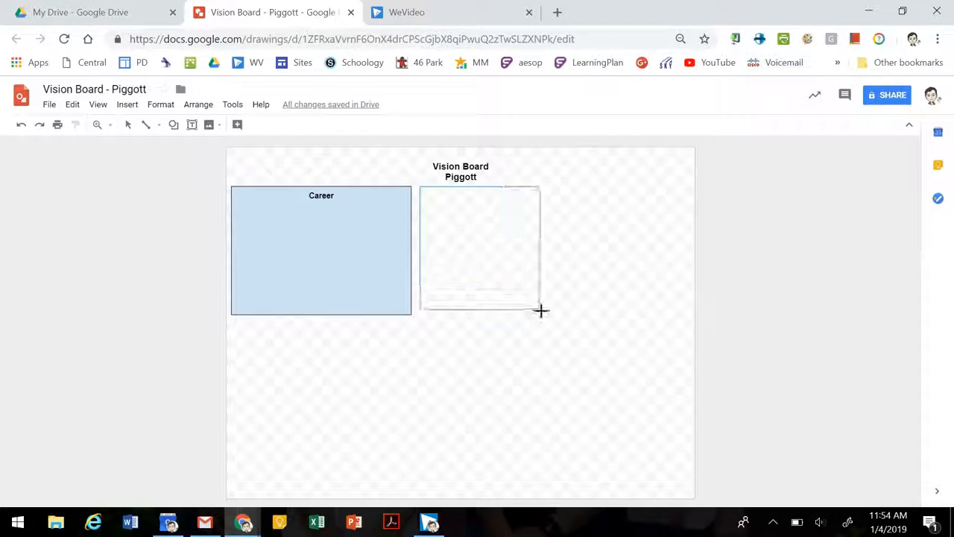
left_click_drag(539, 312, 559, 316)
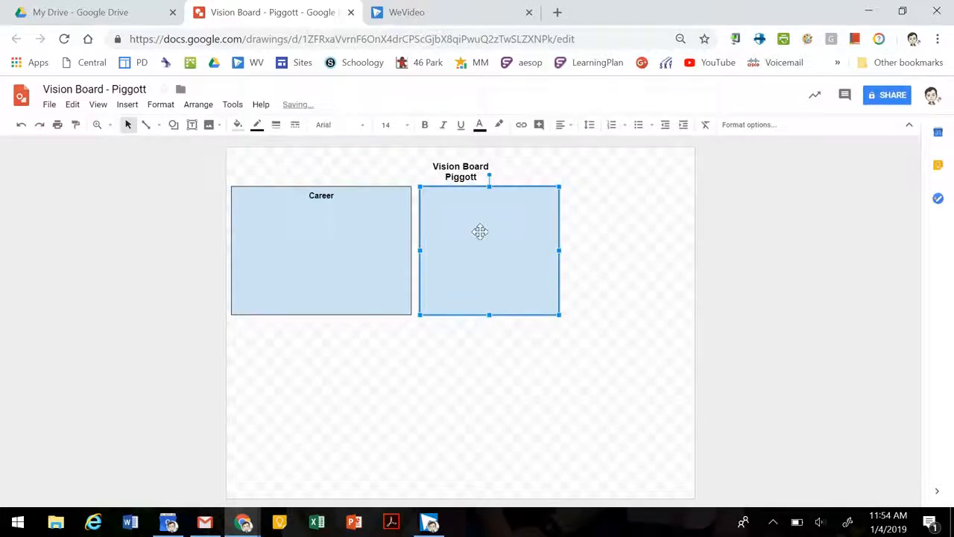
left_click(237, 125)
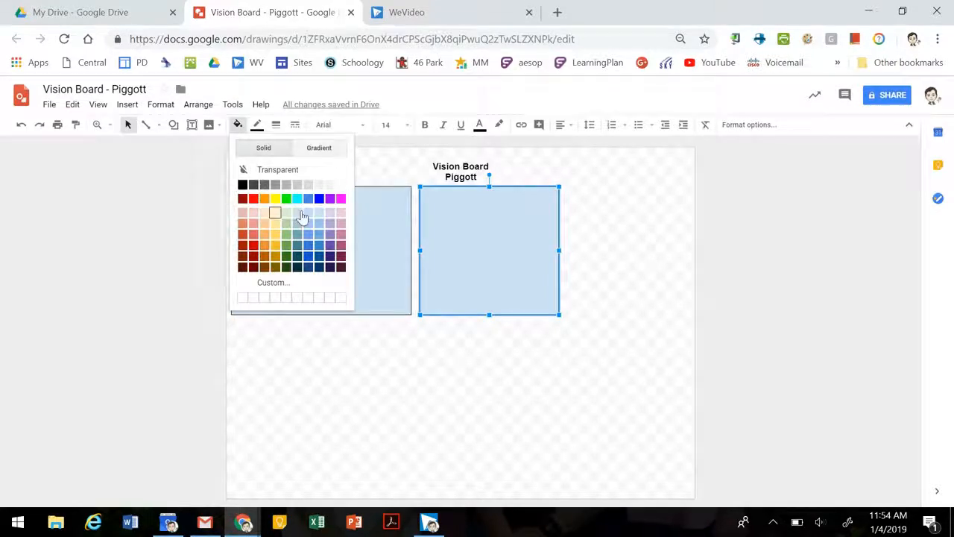
left_click(332, 212)
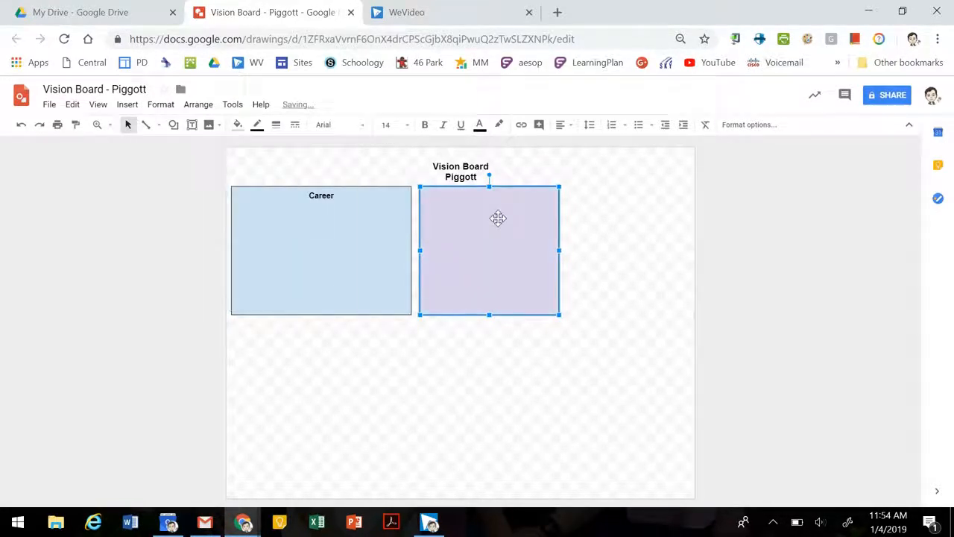
Label the purple box 'Housing' at its top in size 12 text
double_click(489, 250)
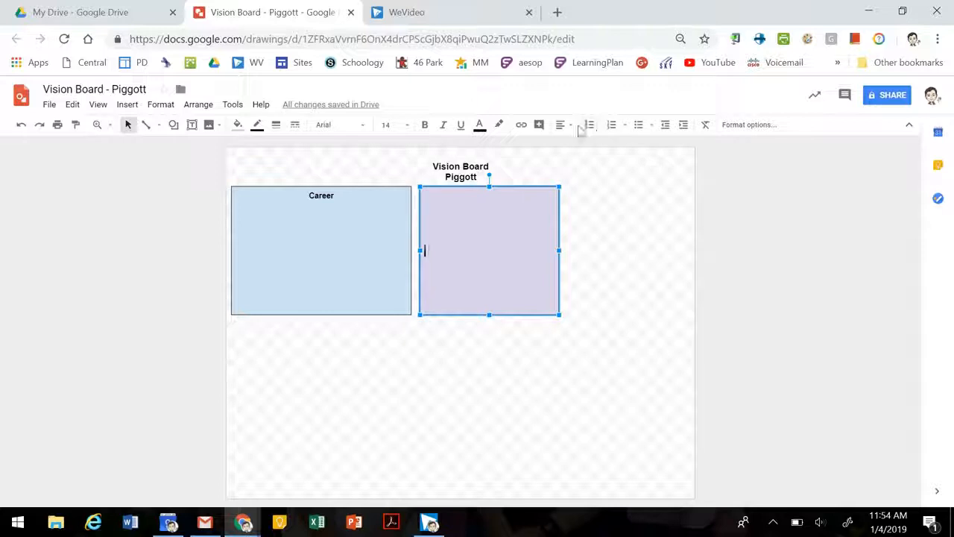
left_click(560, 126)
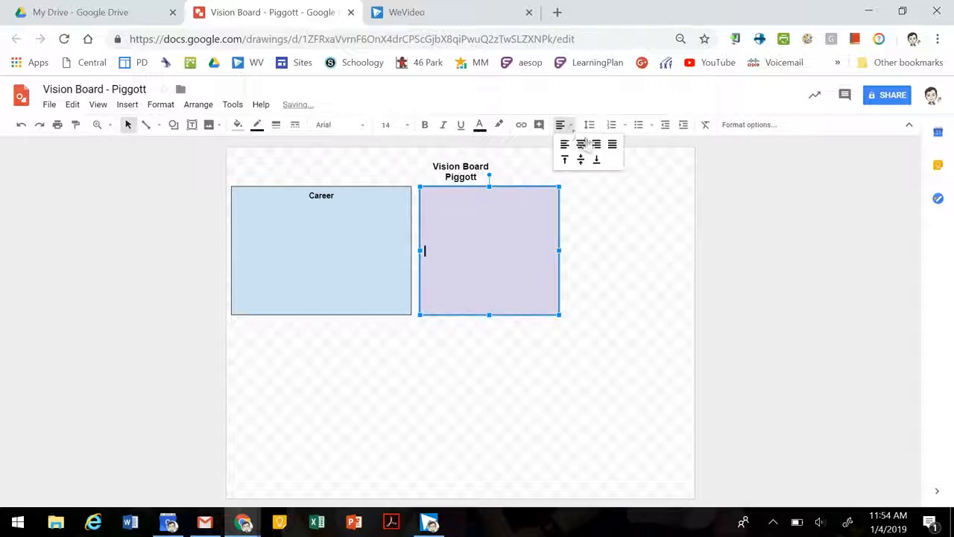
left_click(580, 158)
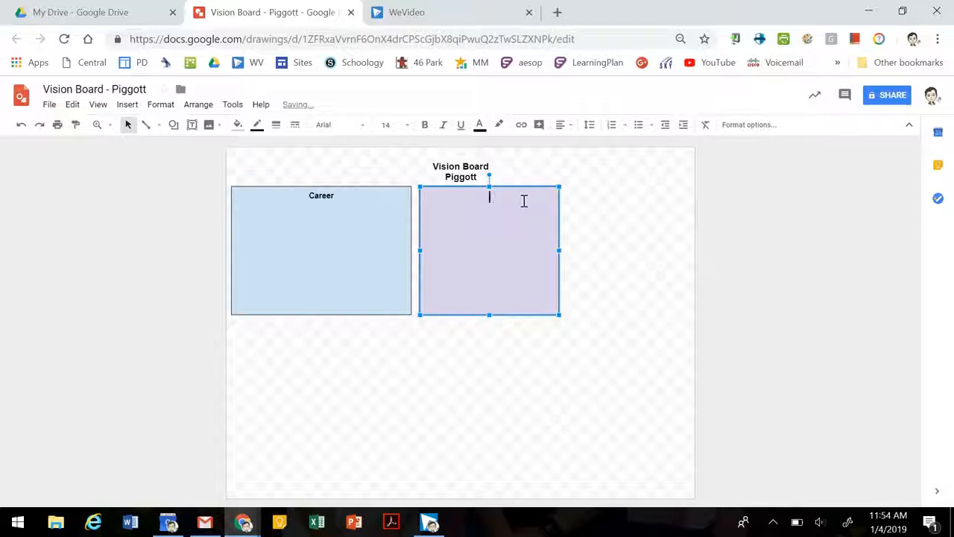
type("Housing")
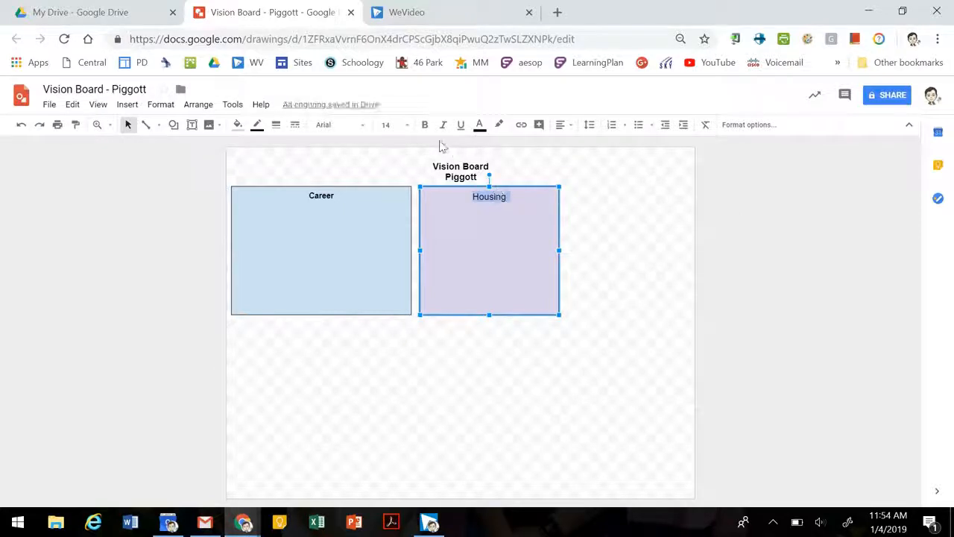
left_click(384, 125)
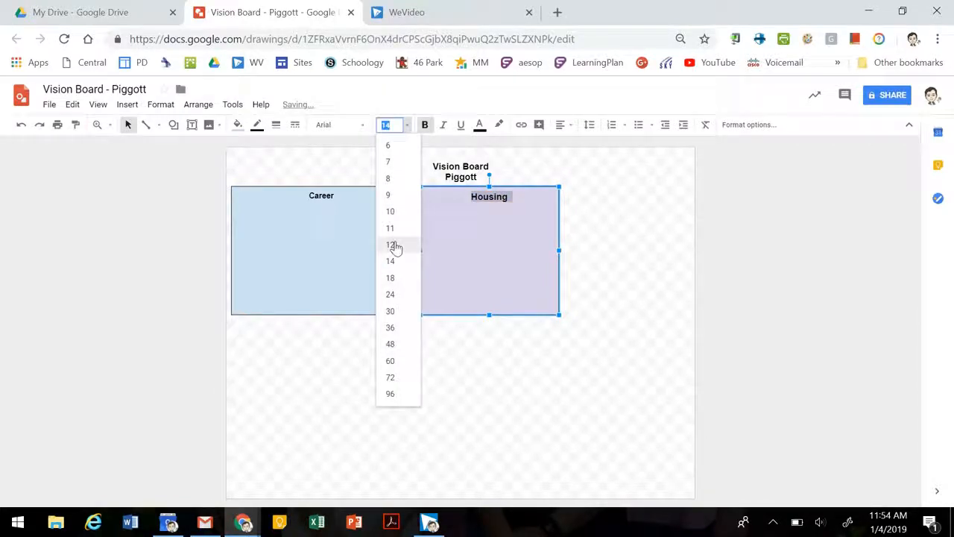
left_click(391, 244)
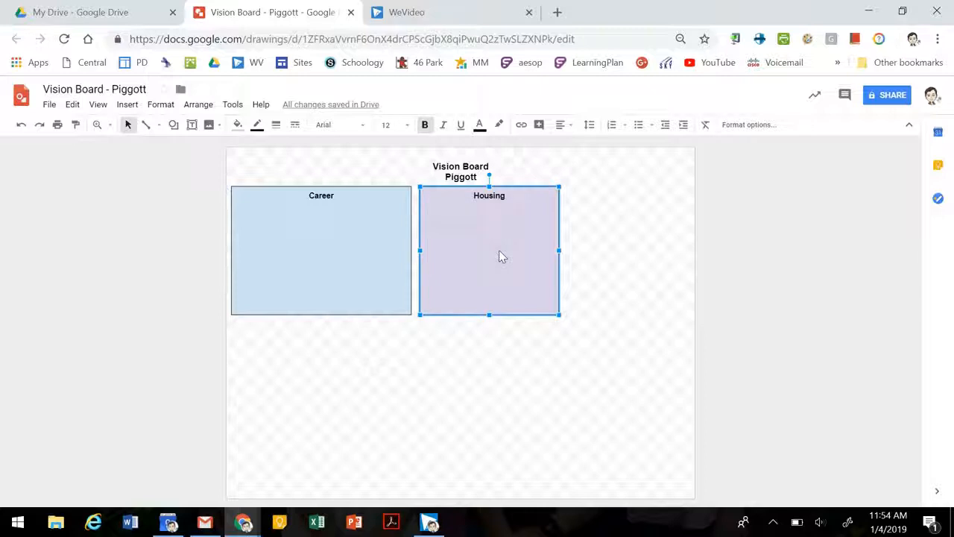
Resize the Housing box to cover more of the page
left_click_drag(489, 251, 497, 254)
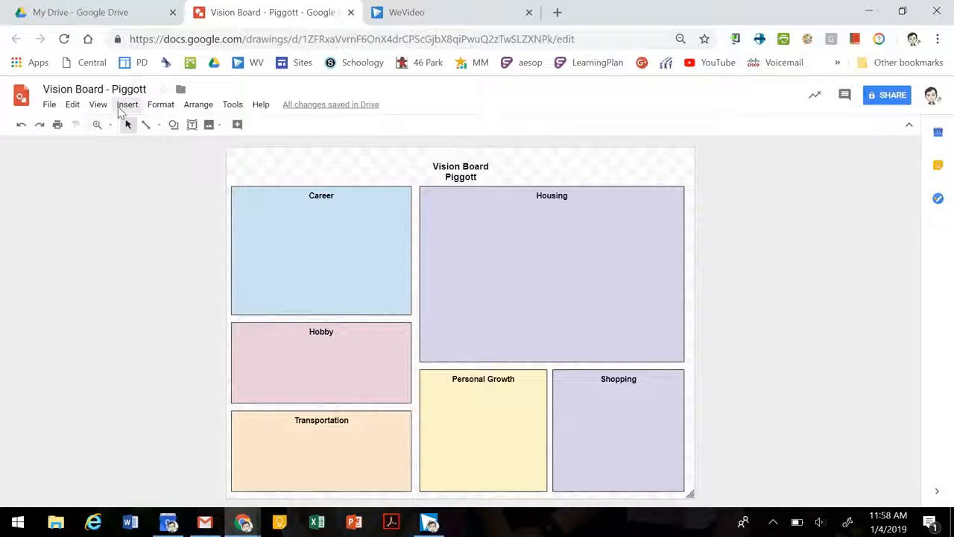
Start inserting a ranch house image from the Insert menu
left_click(127, 105)
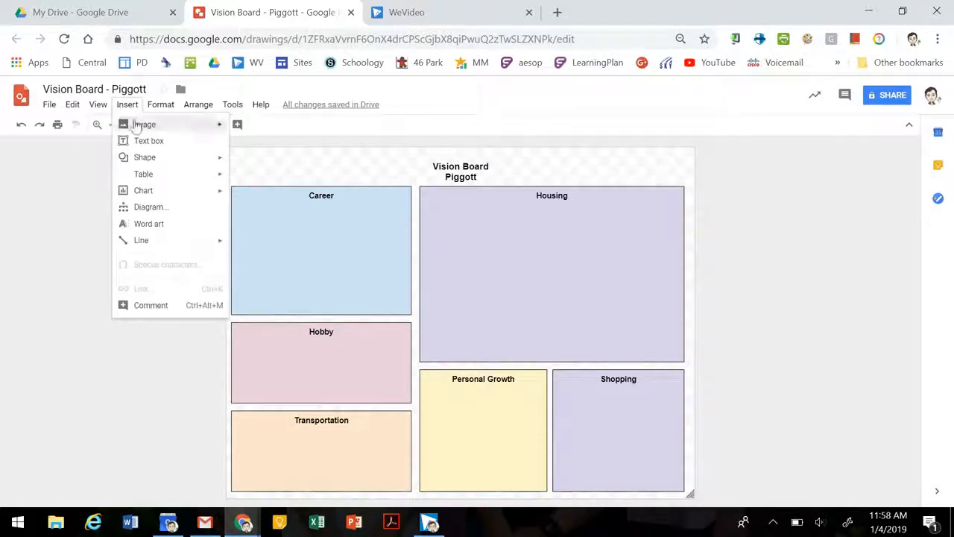
mouse_move(144, 125)
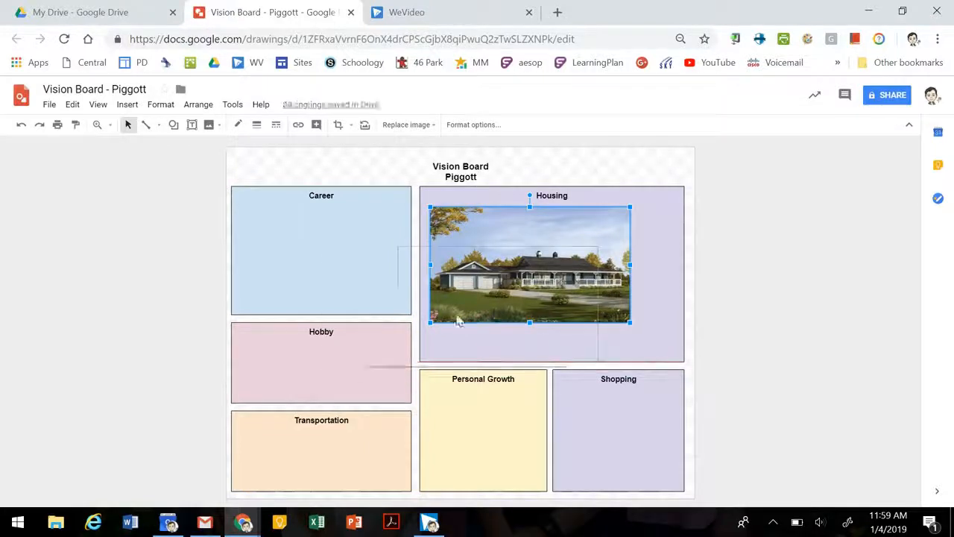
Arrange the house picture and woodshop photo side by side within the Housing section
left_click_drag(529, 265, 380, 325)
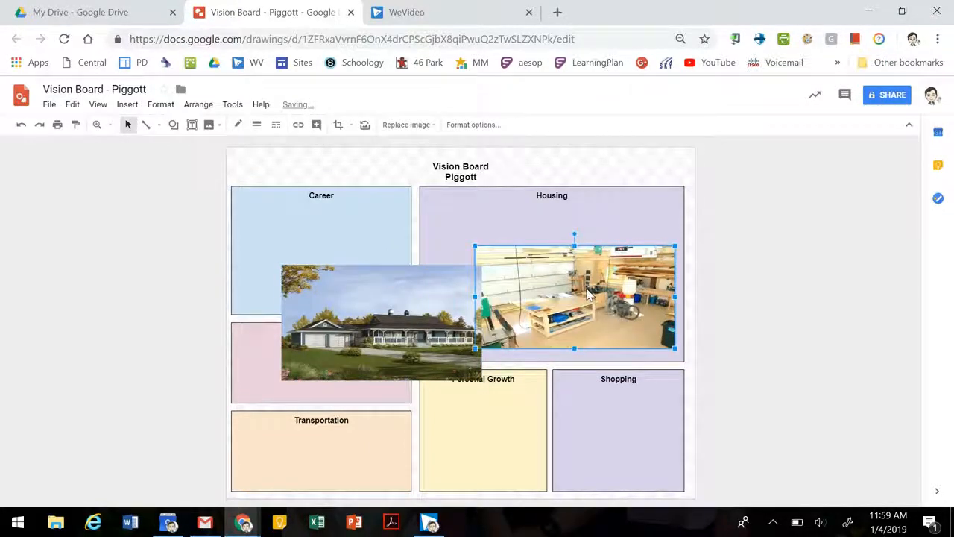
left_click(337, 125)
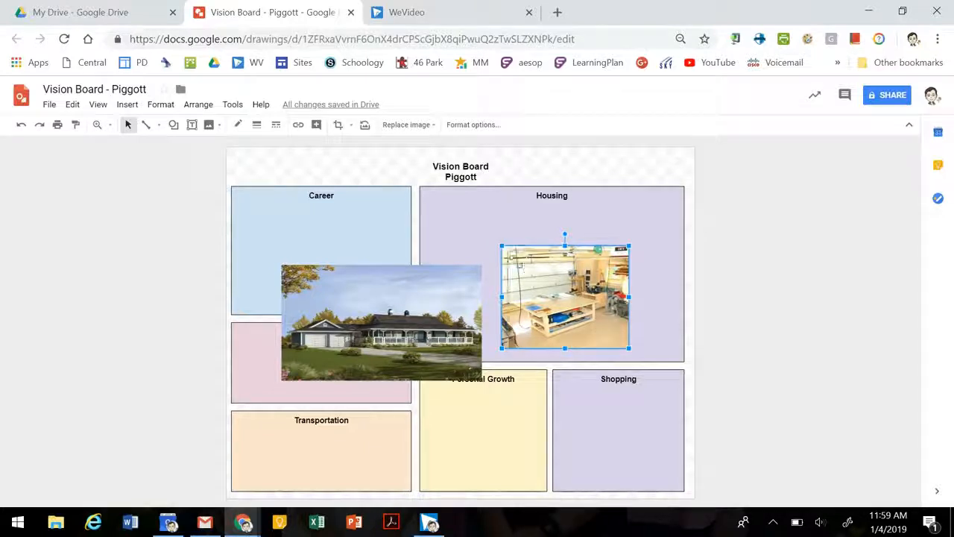
left_click_drag(563, 297, 585, 309)
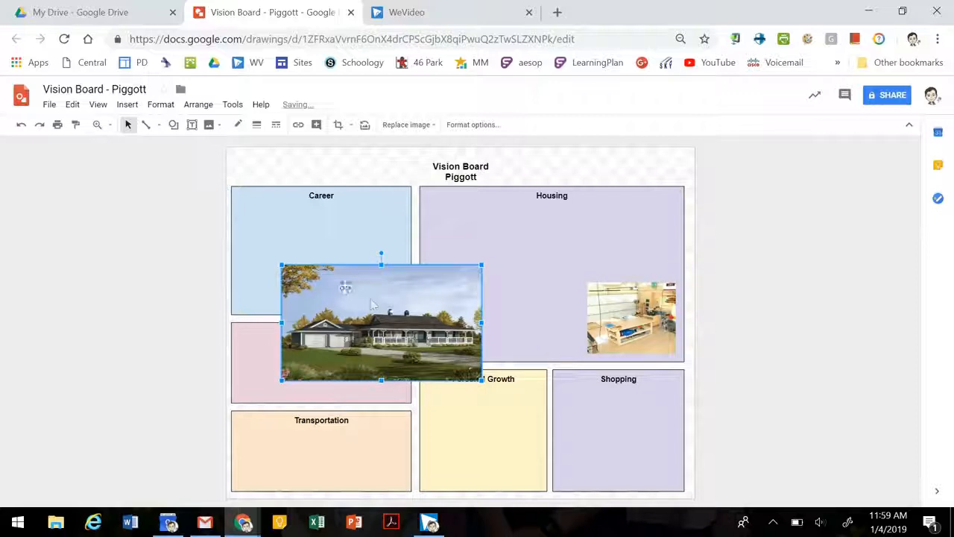
left_click(337, 125)
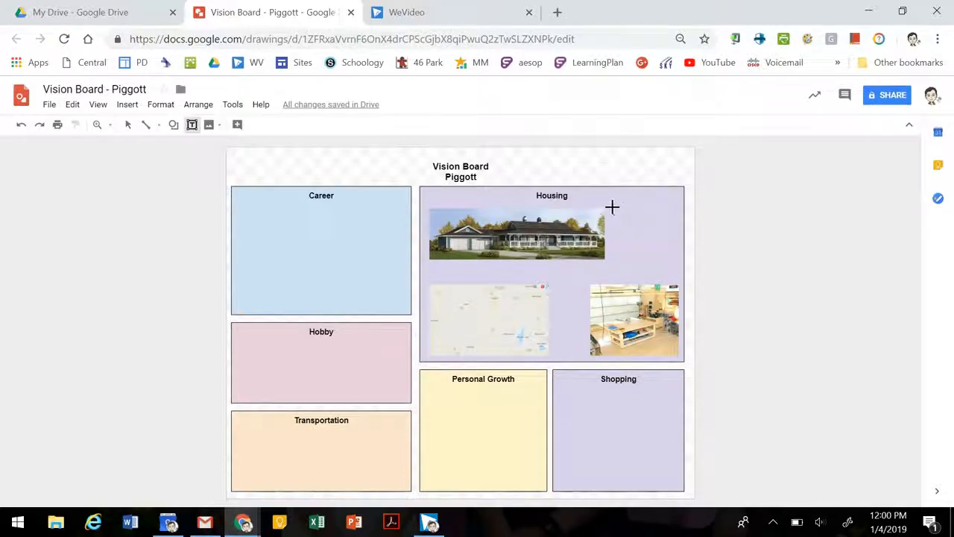
Draw a caption text box beside the house picture for the ranch home caption
left_click_drag(613, 206, 679, 271)
type("Ranch style home for after retirement. $200K - $300K")
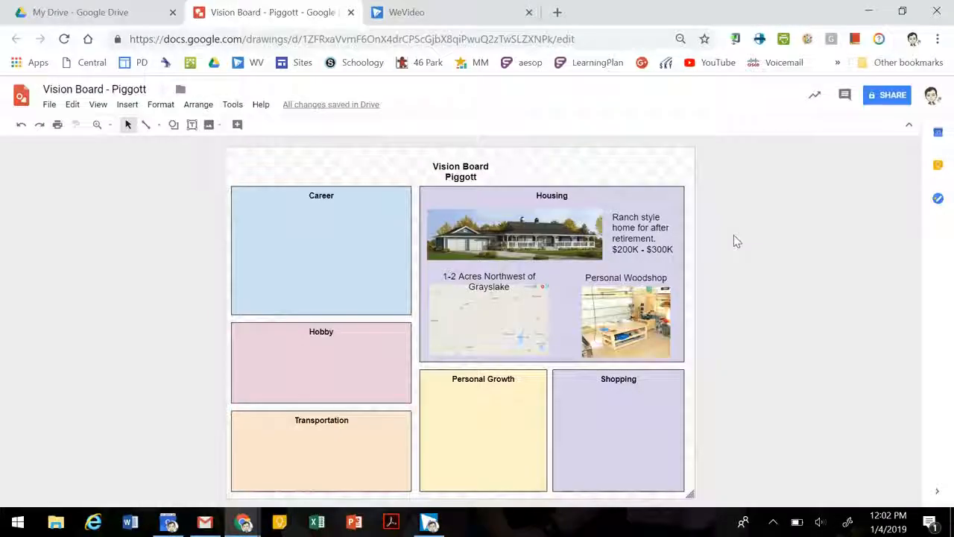
mouse_move(51, 95)
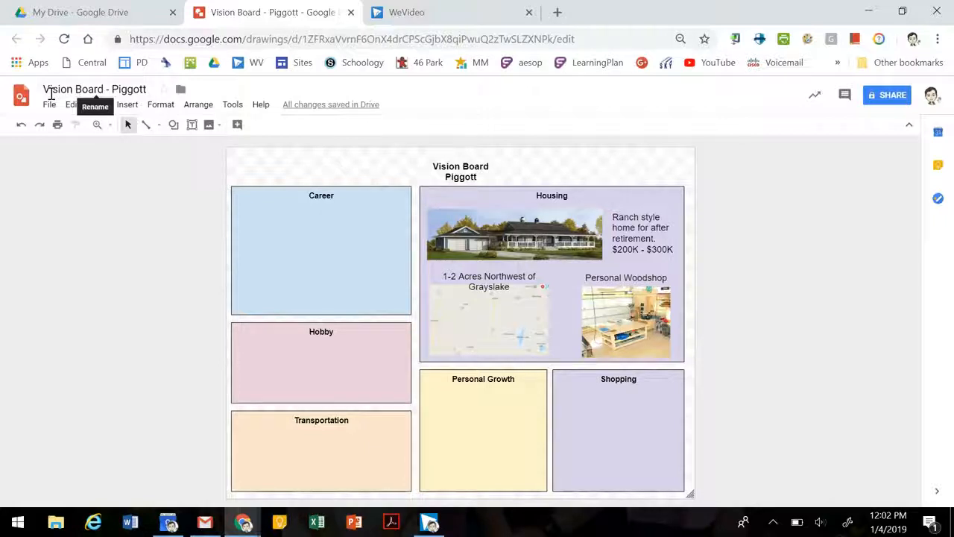
mouse_move(909, 260)
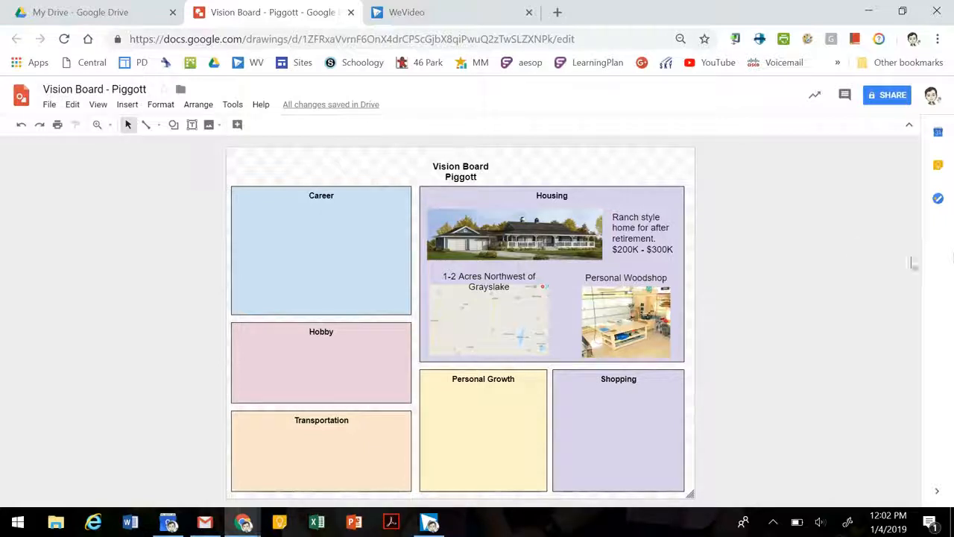
mouse_move(890, 95)
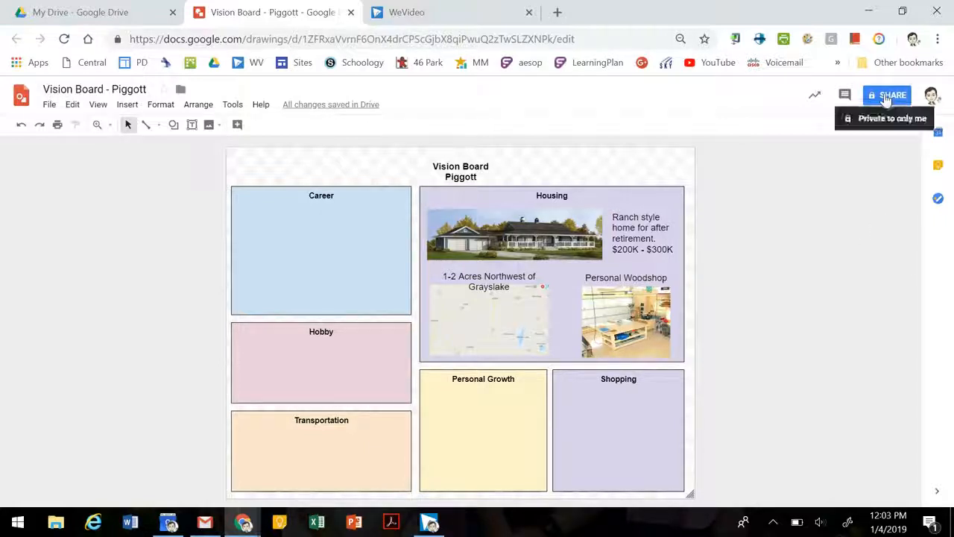
Turn on a shareable link and bring up the full list of link access options
left_click(889, 95)
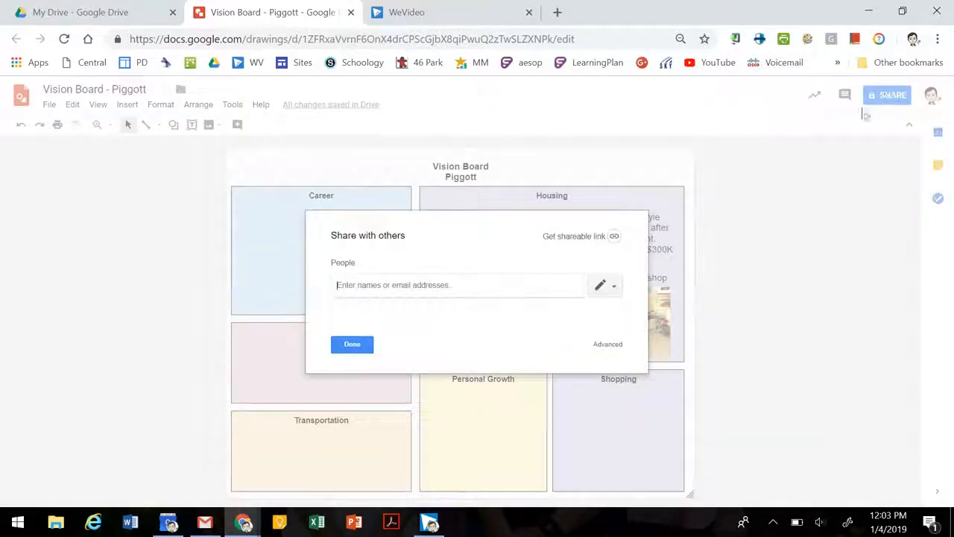
left_click(614, 235)
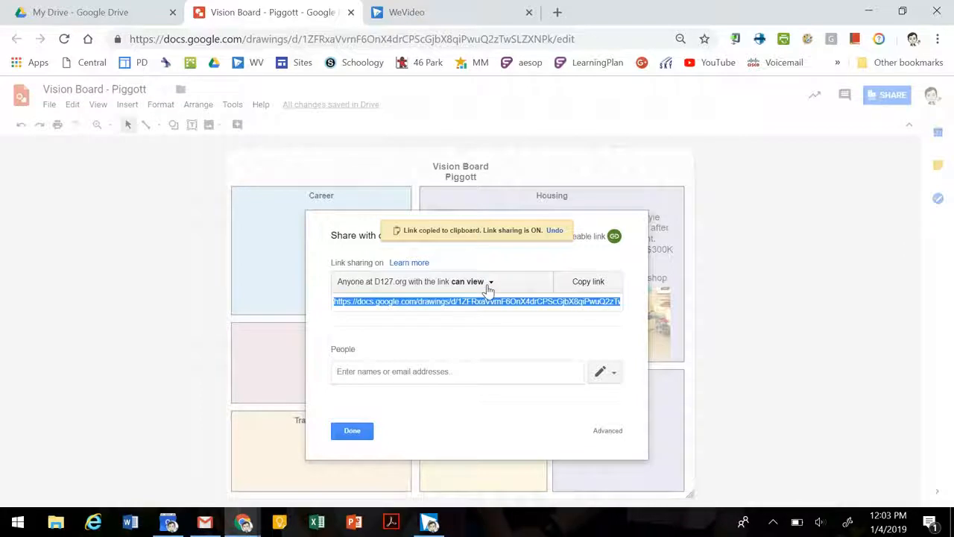
mouse_move(478, 286)
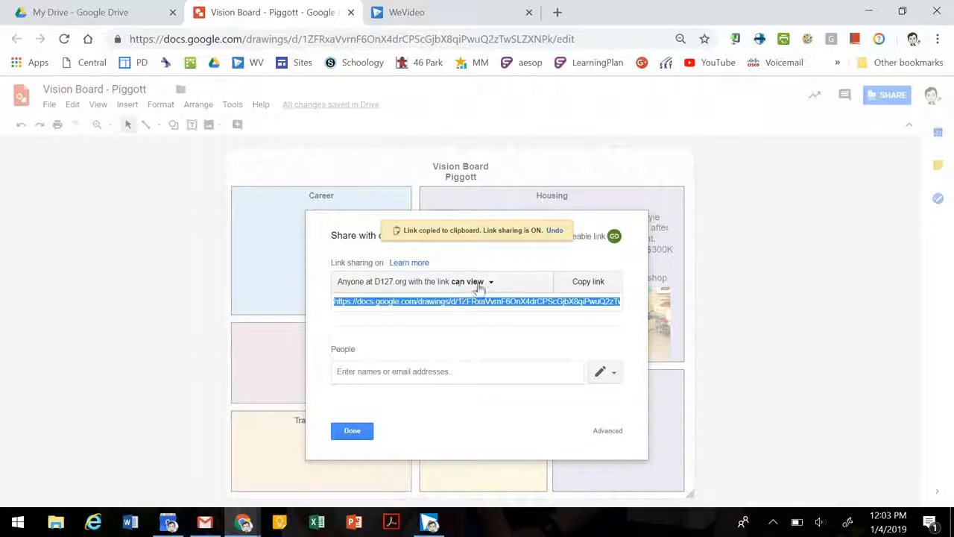
left_click(492, 281)
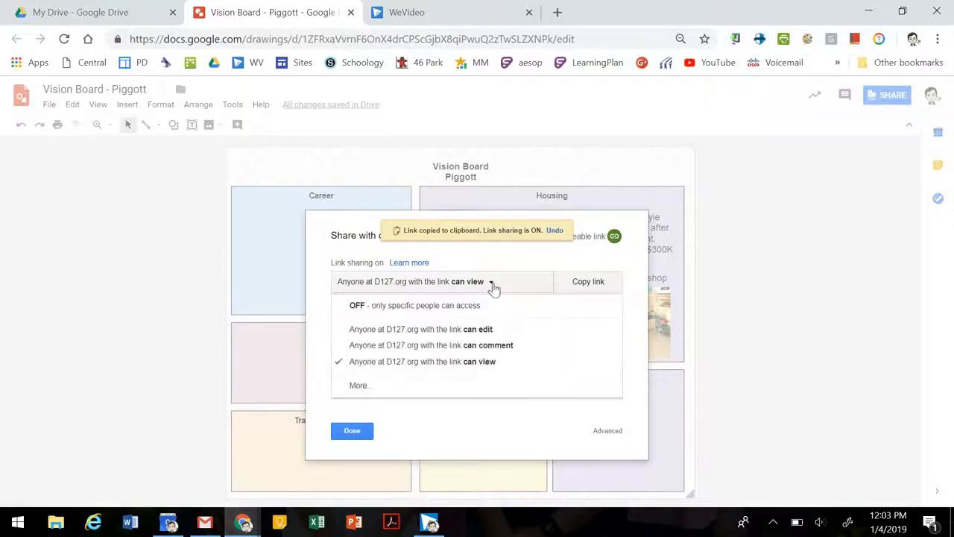
left_click(359, 385)
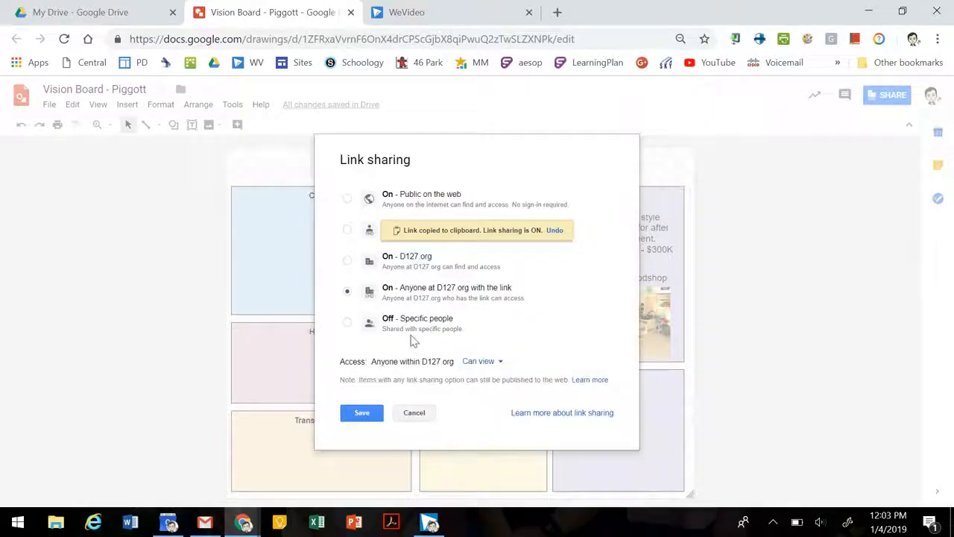
Set link sharing to On - Anyone with the link and save the setting
left_click(346, 230)
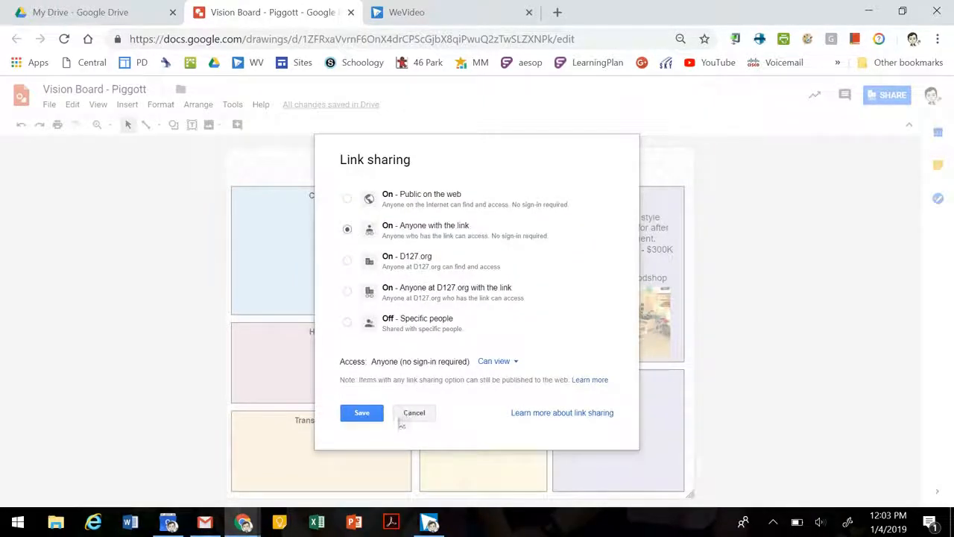
mouse_move(416, 235)
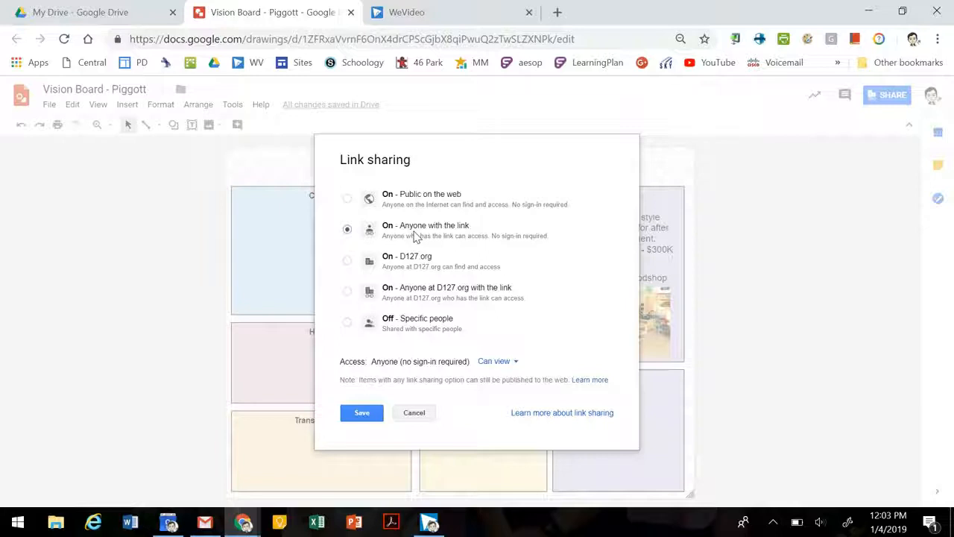
mouse_move(397, 394)
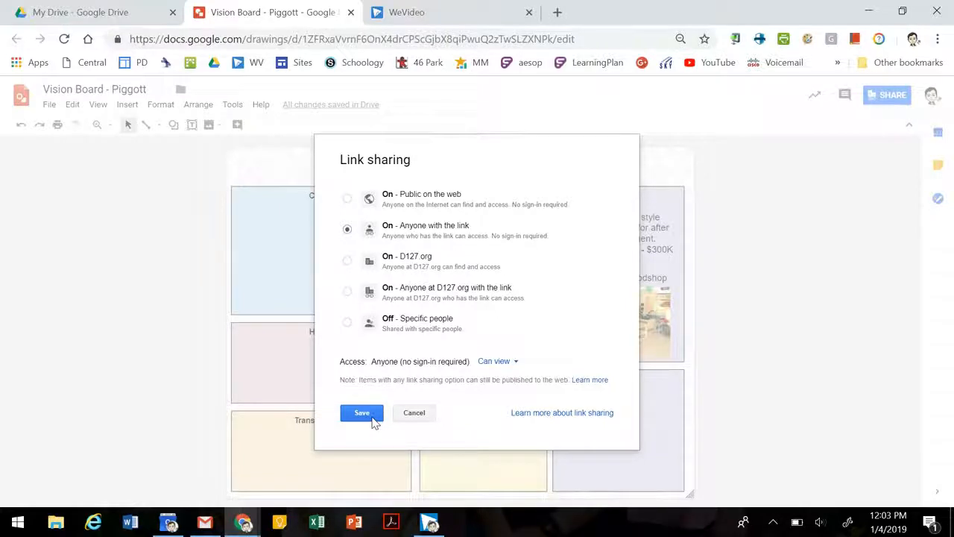
left_click(360, 412)
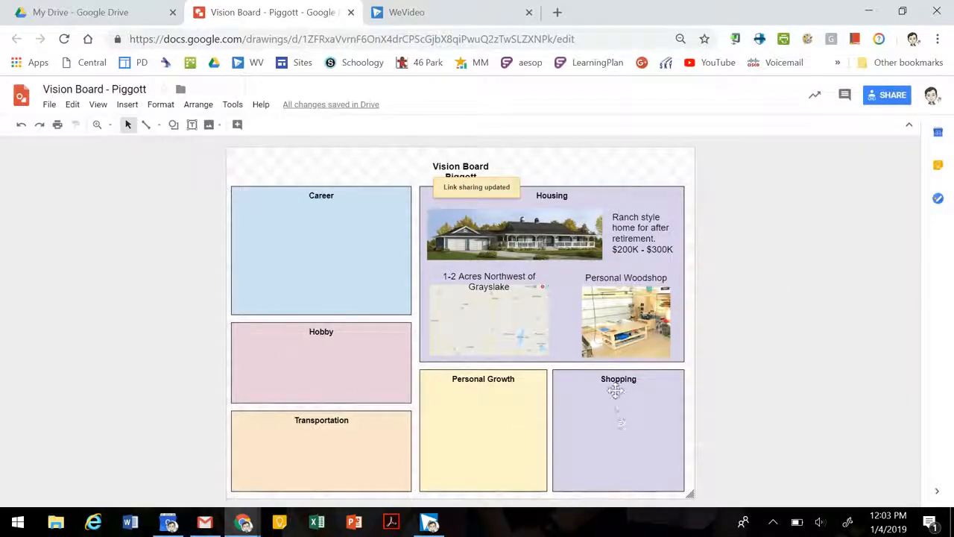
mouse_move(289, 239)
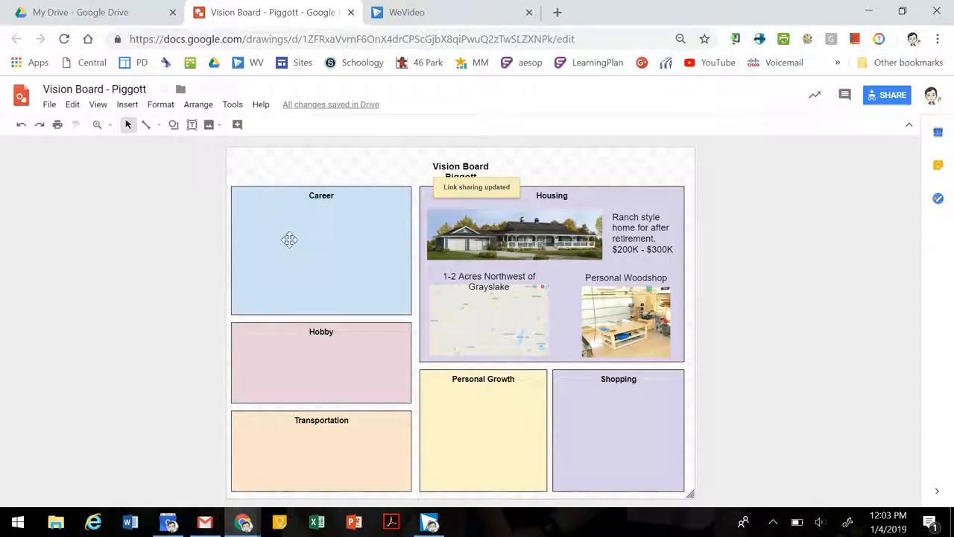